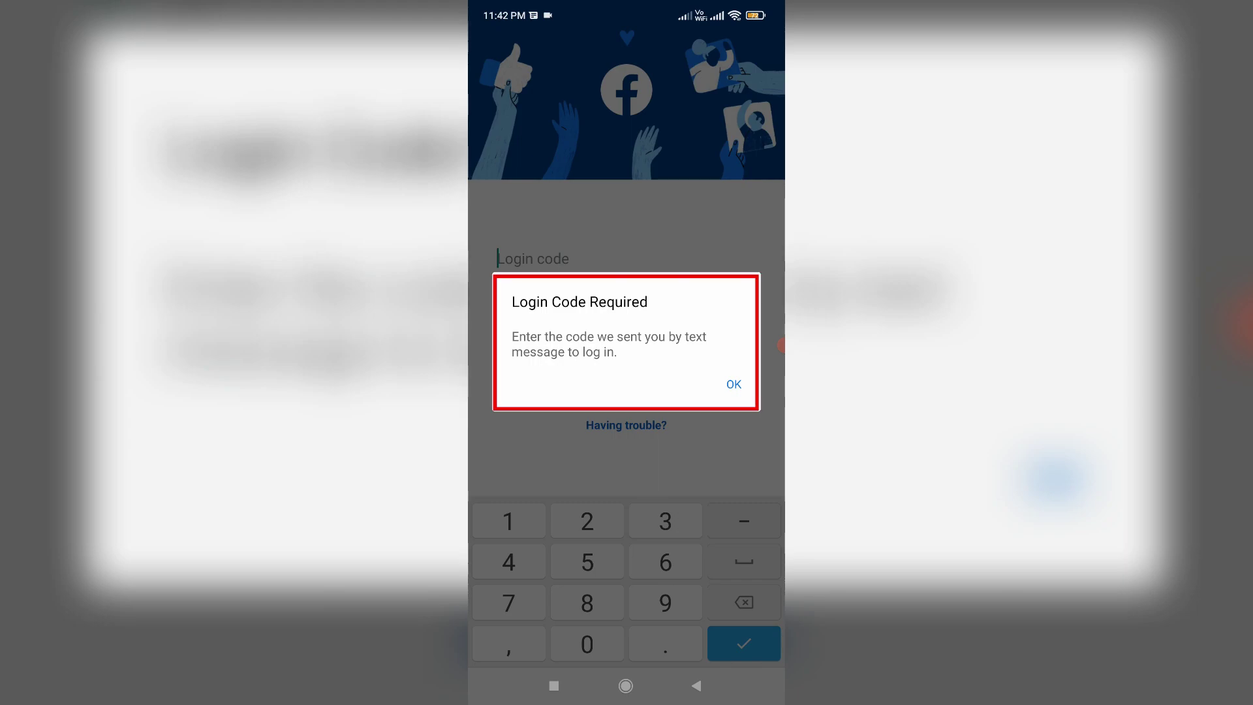
# - Dismiss the Login Code Required notice and request login help via 'Having trouble?'
pyautogui.click(732, 384)
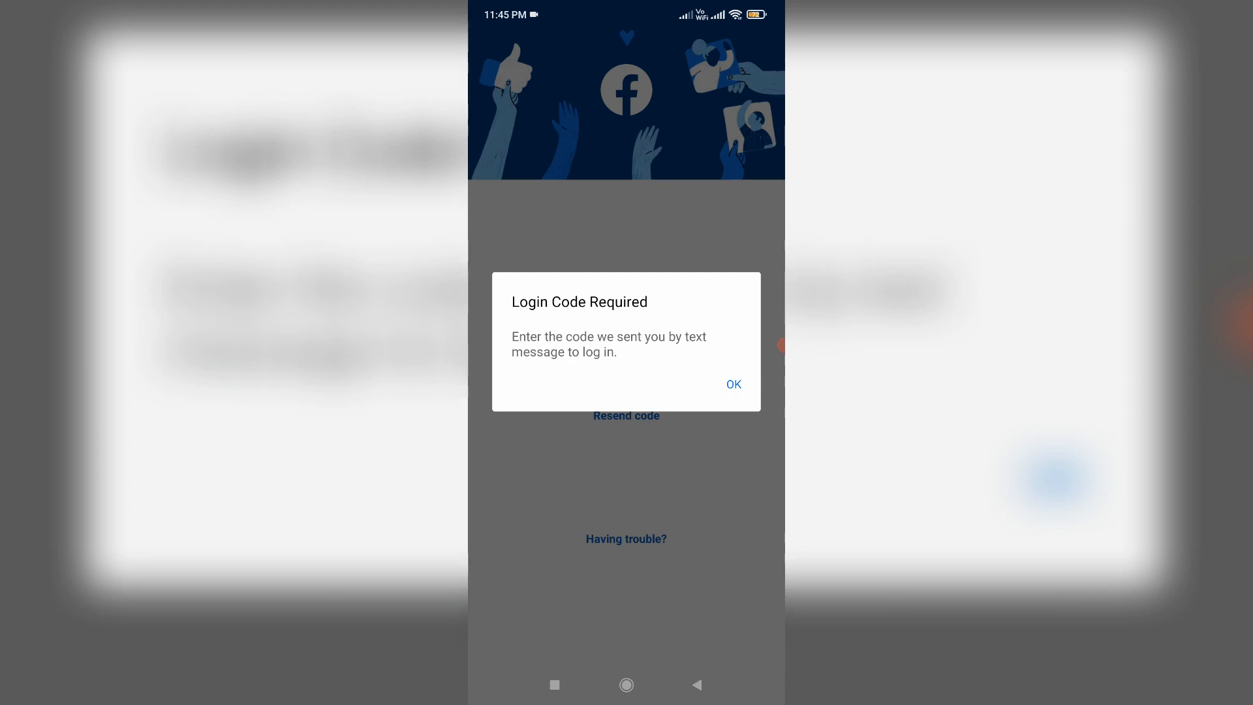
pyautogui.click(733, 383)
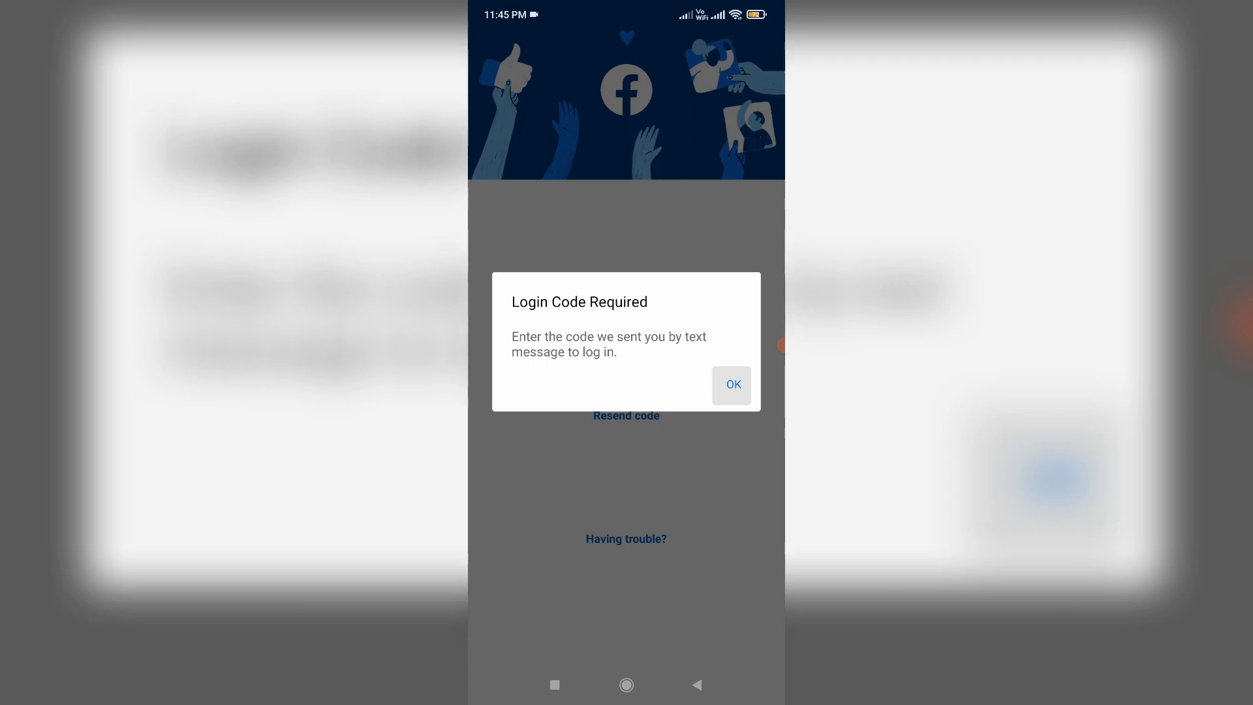
pyautogui.click(731, 384)
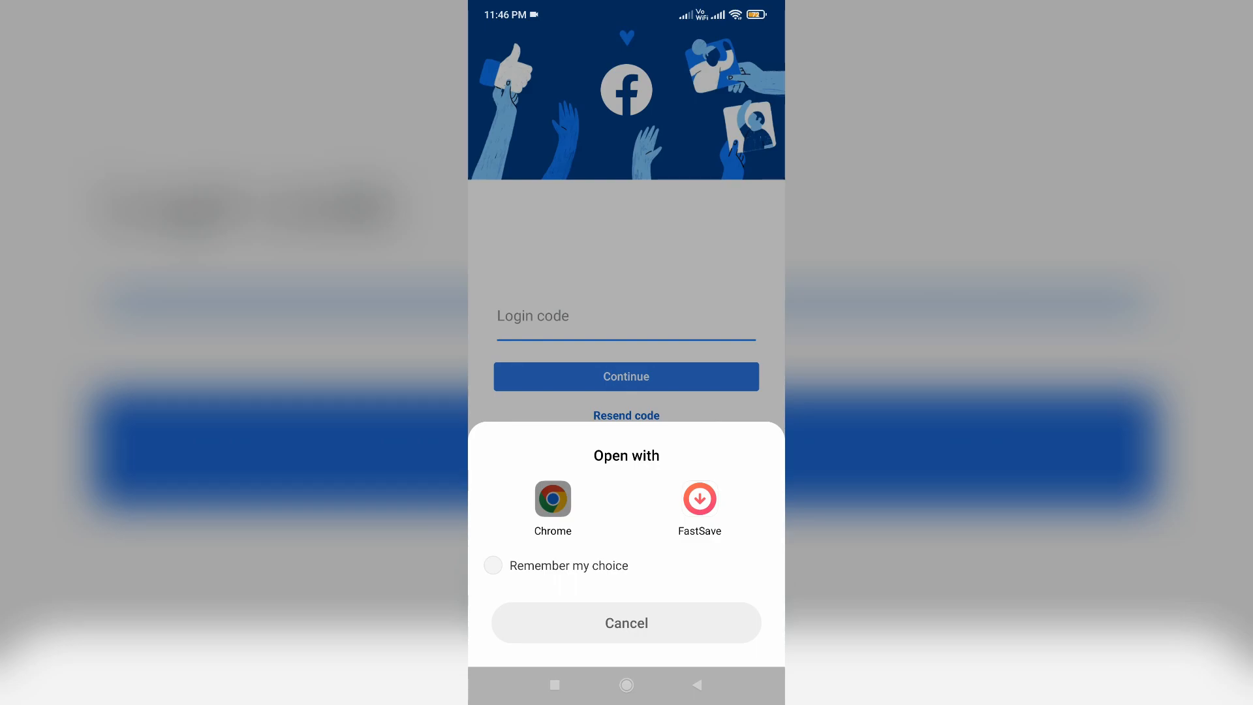
# - Choose Chrome to load Facebook's identity confirmation walkthrough page
pyautogui.click(552, 500)
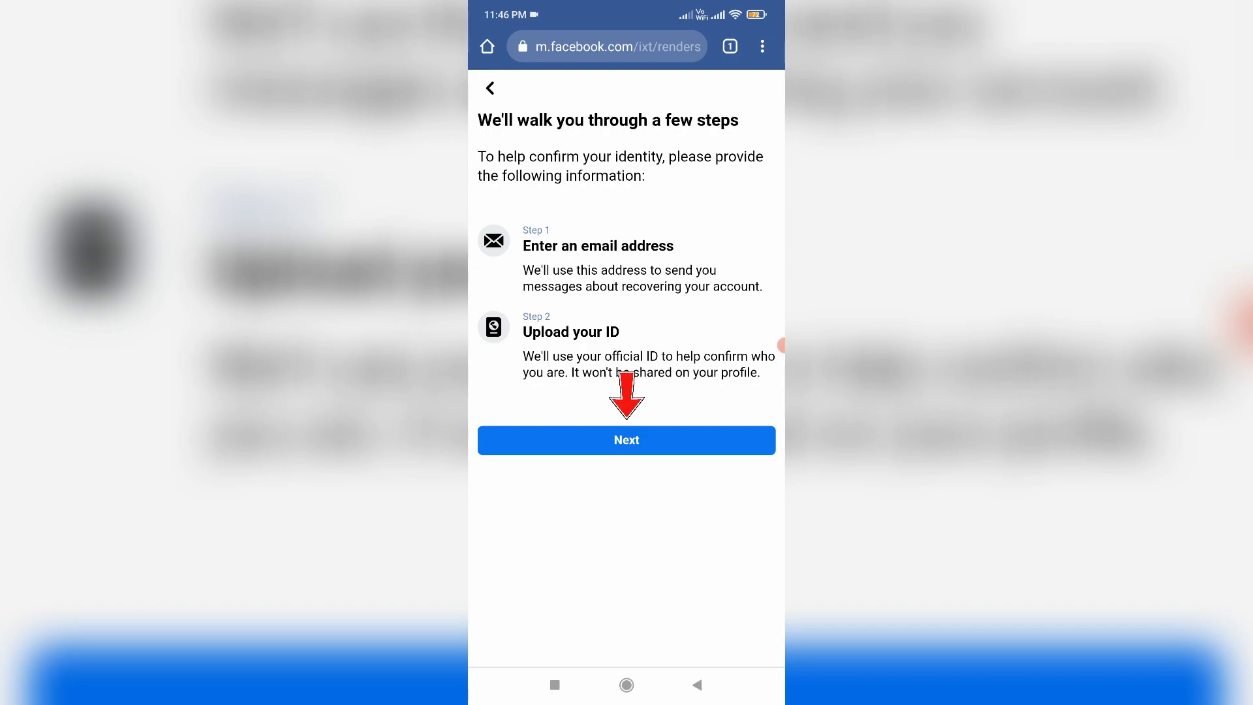
# - Continue past the steps overview and confirm the contact email address in both fields
pyautogui.click(625, 440)
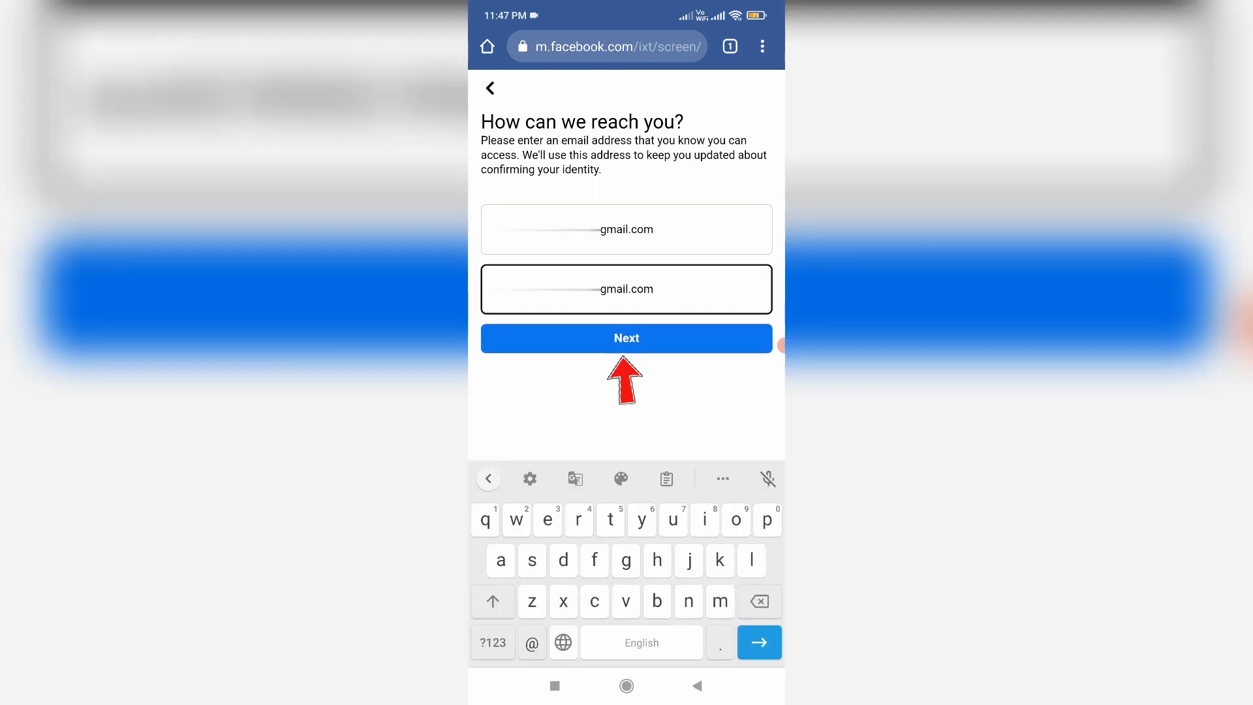
pyautogui.click(625, 337)
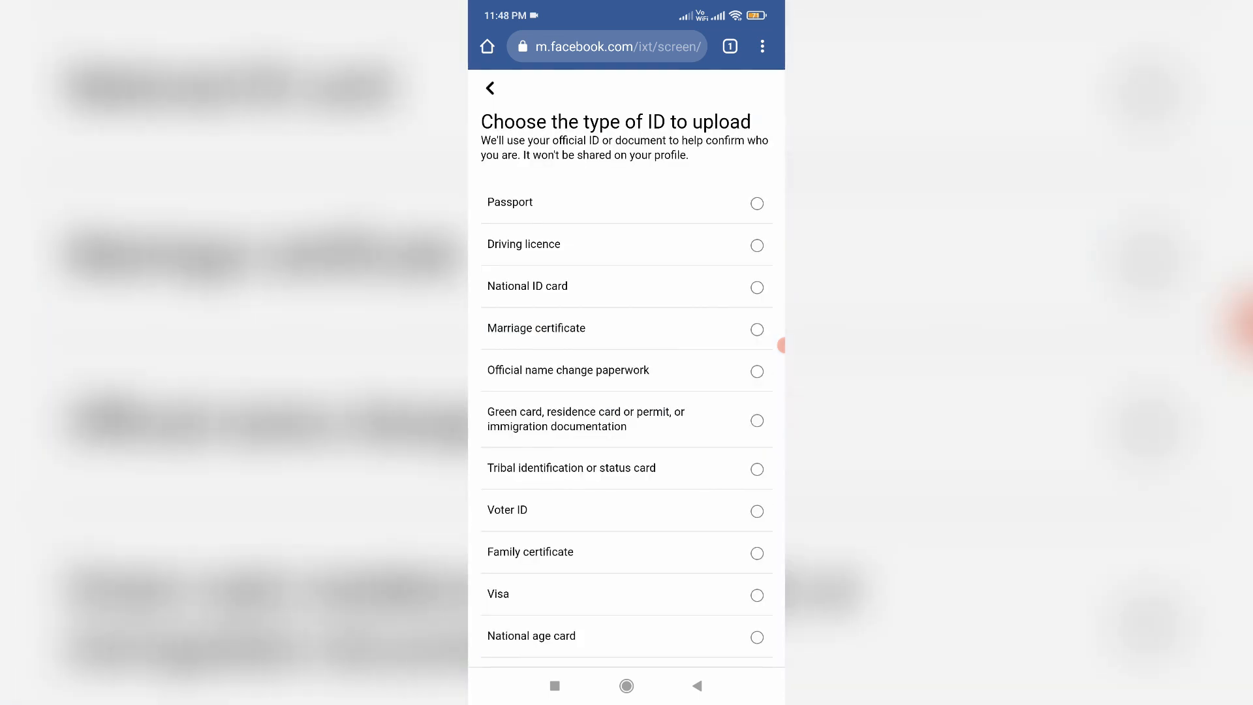
# - Select National ID card as the document type and continue to the photo instructions
pyautogui.click(756, 287)
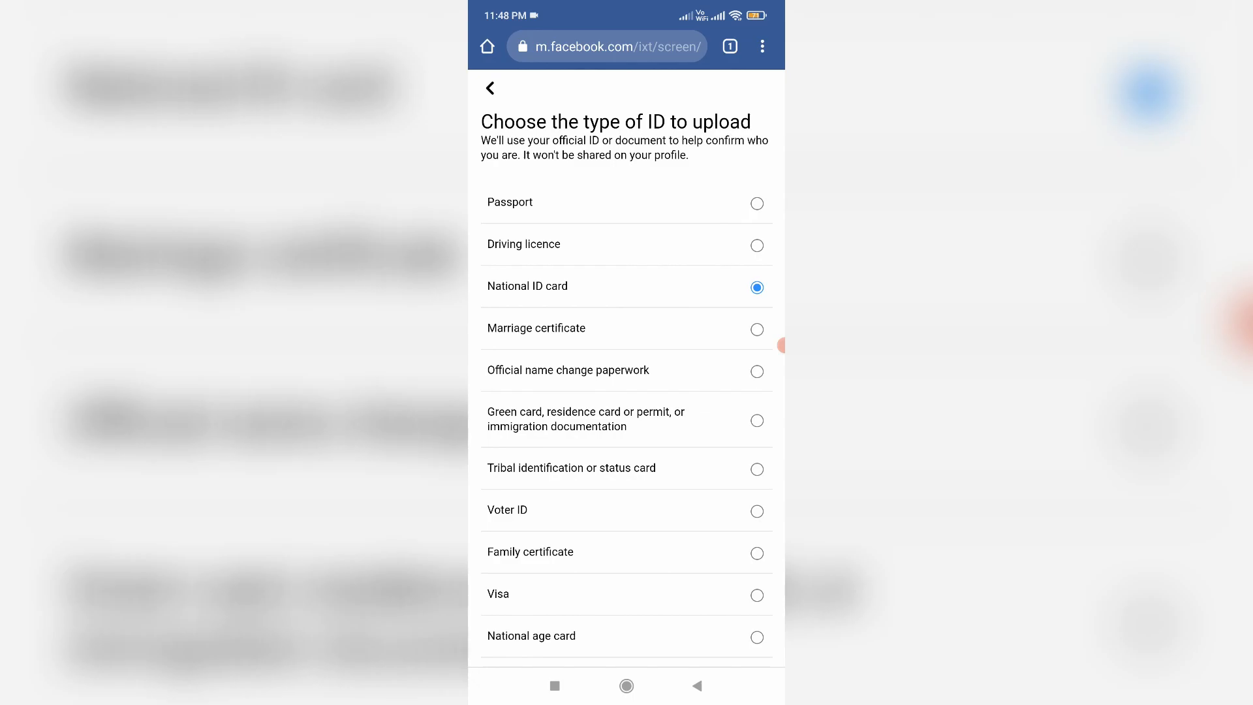
pyautogui.scroll(-3)
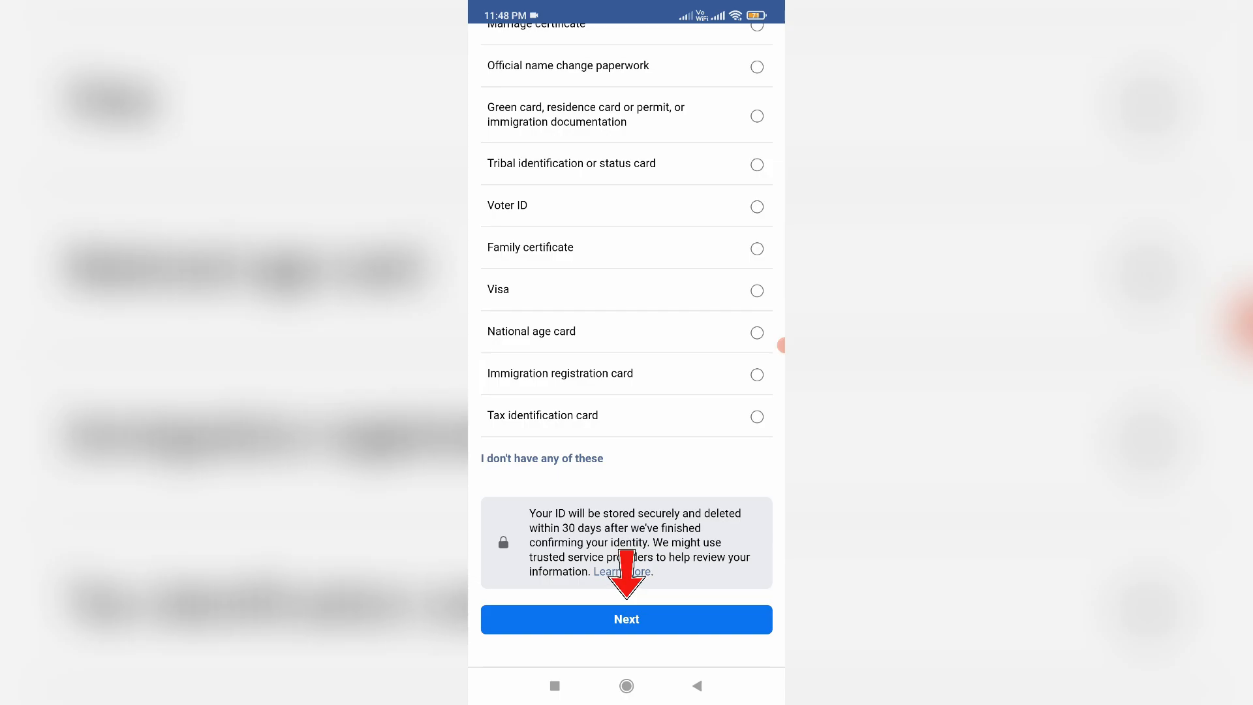
pyautogui.click(626, 618)
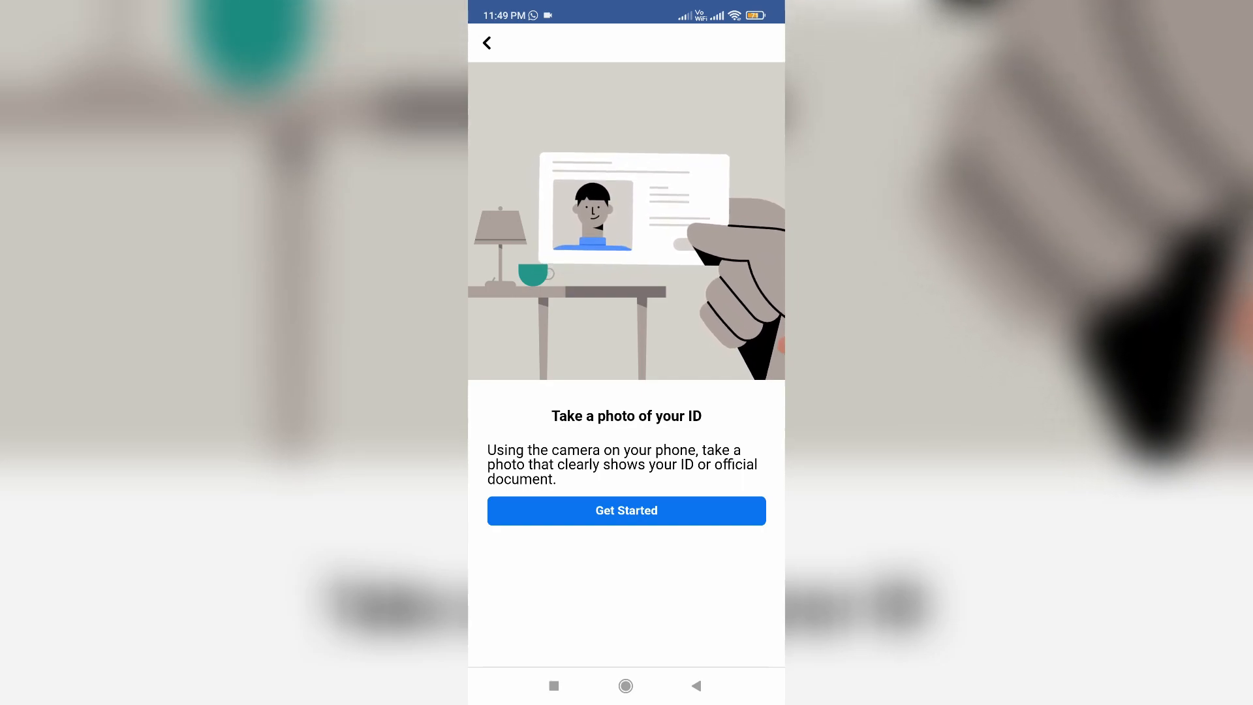
# - Allow camera access and capture a photo of the ID card for the readability check
pyautogui.click(625, 510)
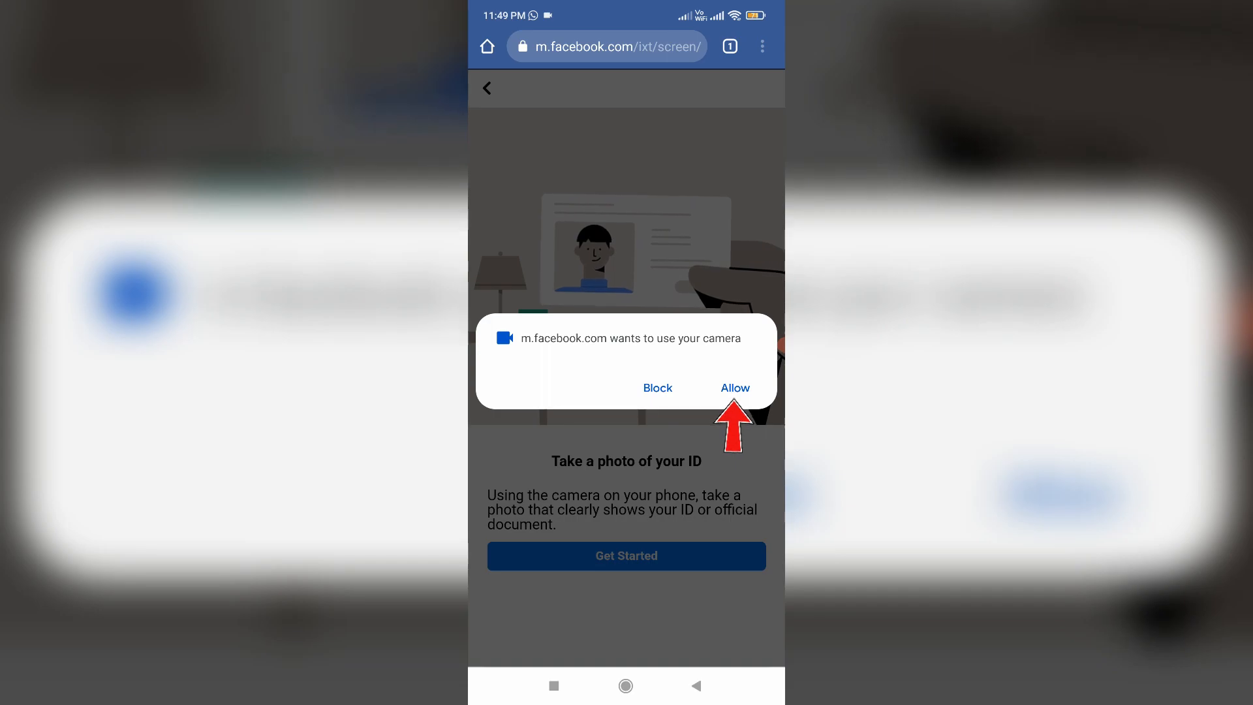
pyautogui.click(734, 388)
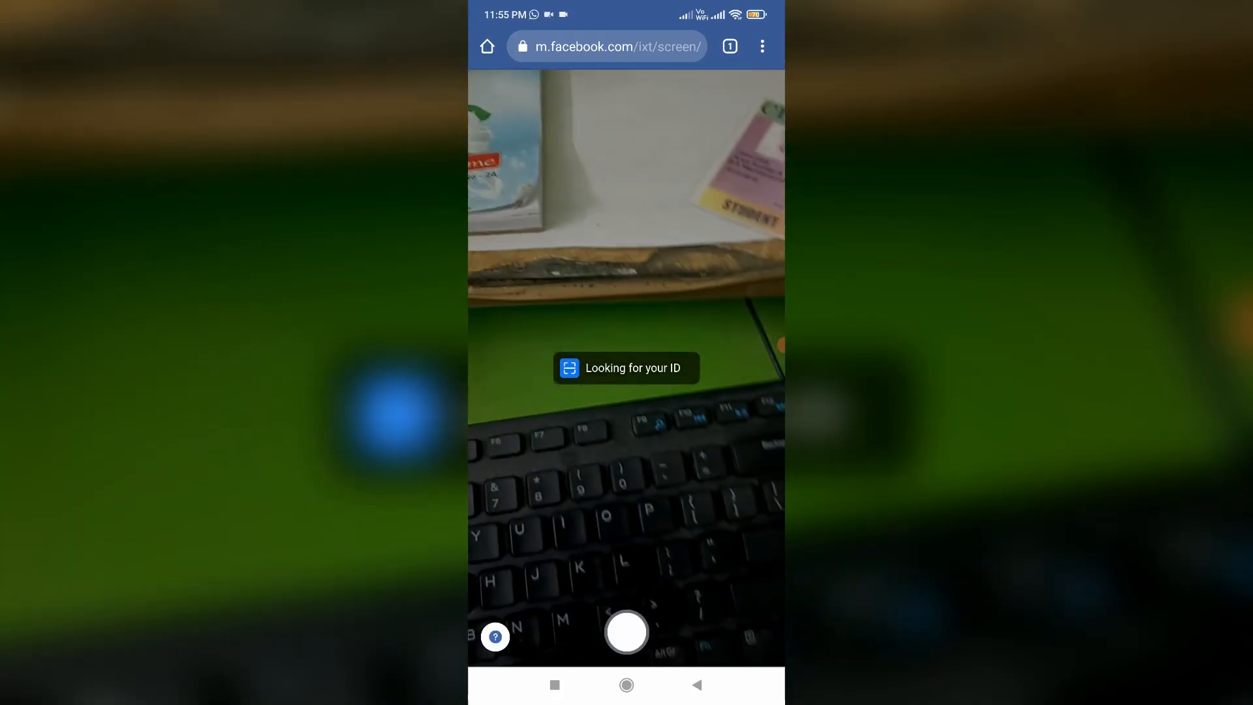
pyautogui.click(626, 631)
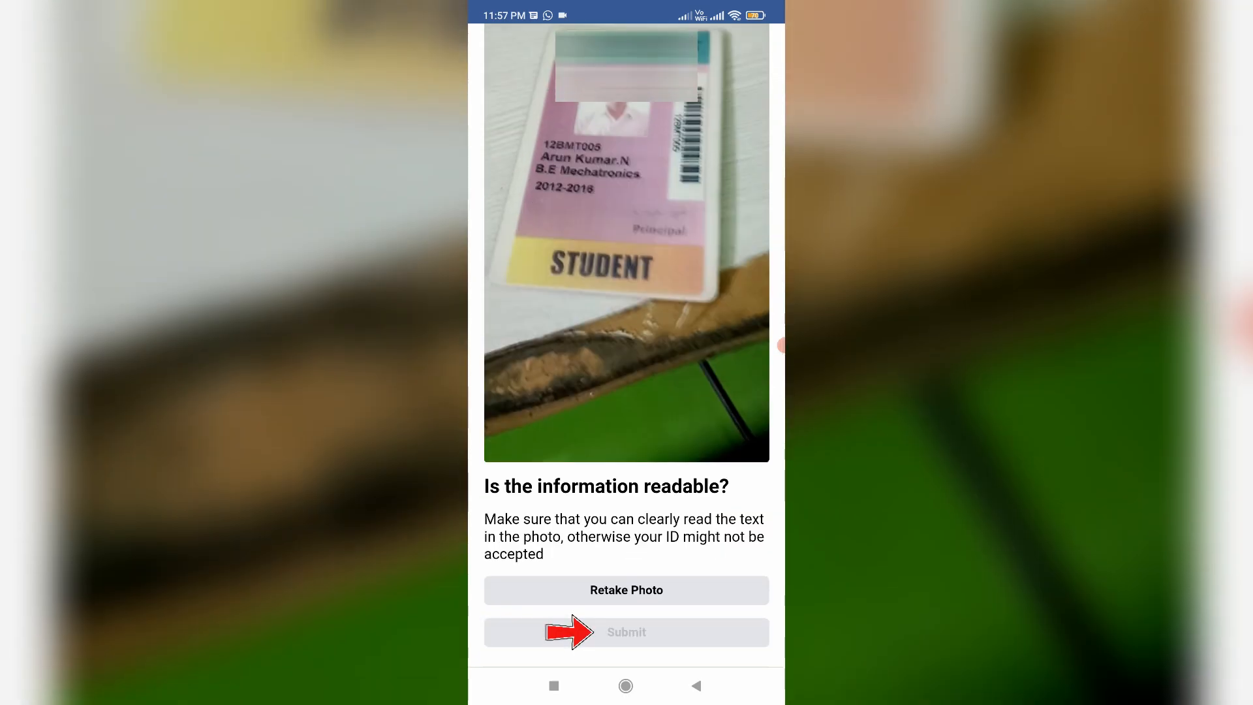
# - Submit the ID photo and reach the 'Thank you for submitting your information' confirmation
pyautogui.click(626, 632)
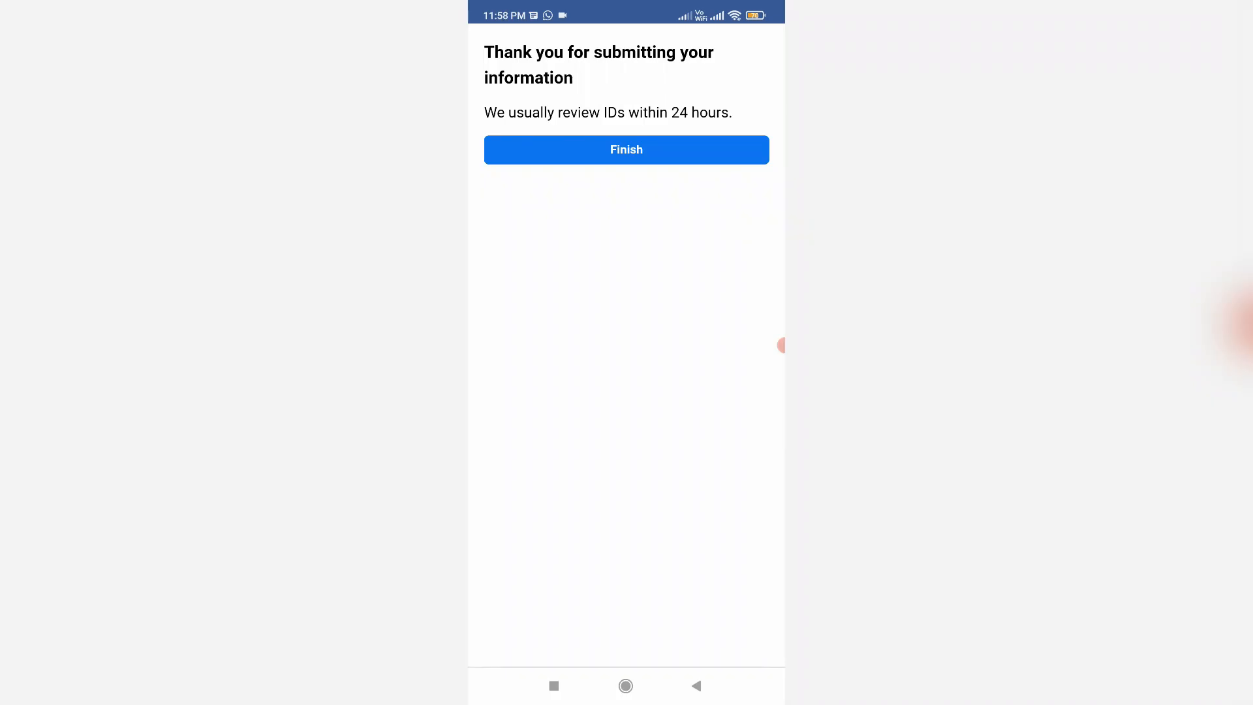